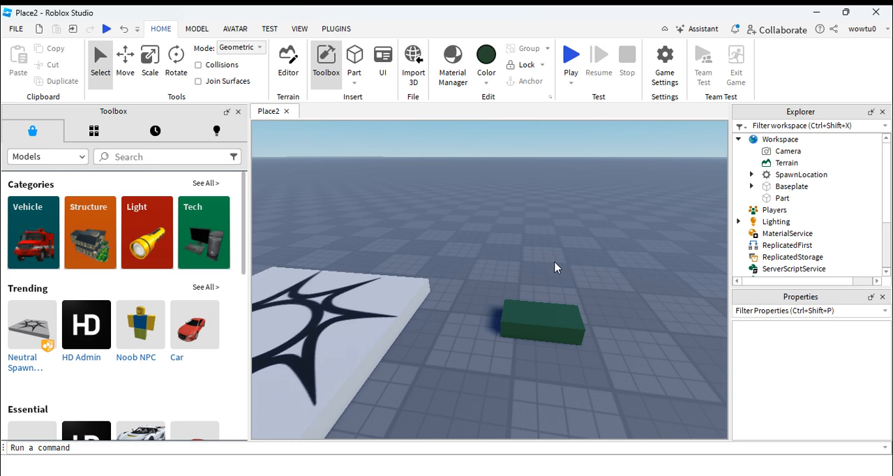
Recolour the selected block on the baseplate to Medium stone grey
left_click(542, 321)
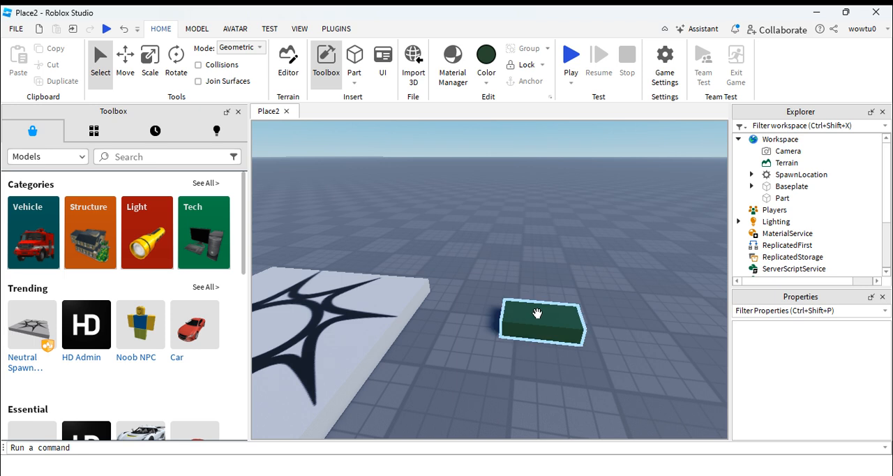
left_click(486, 58)
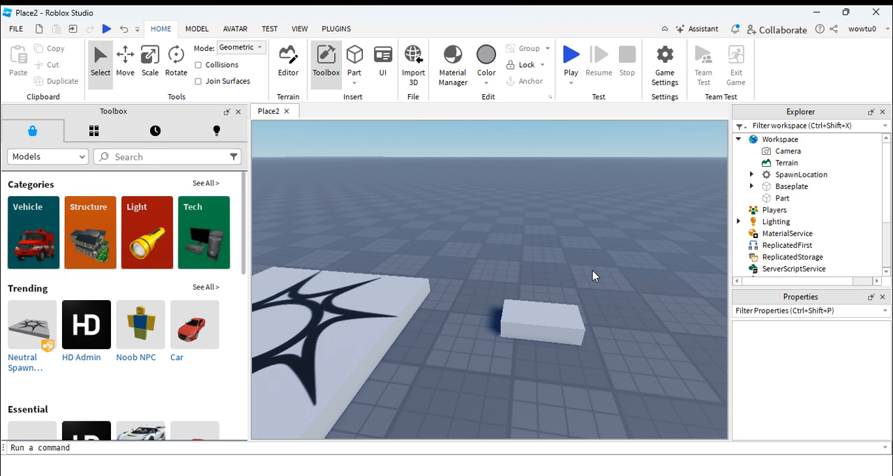
left_click(542, 320)
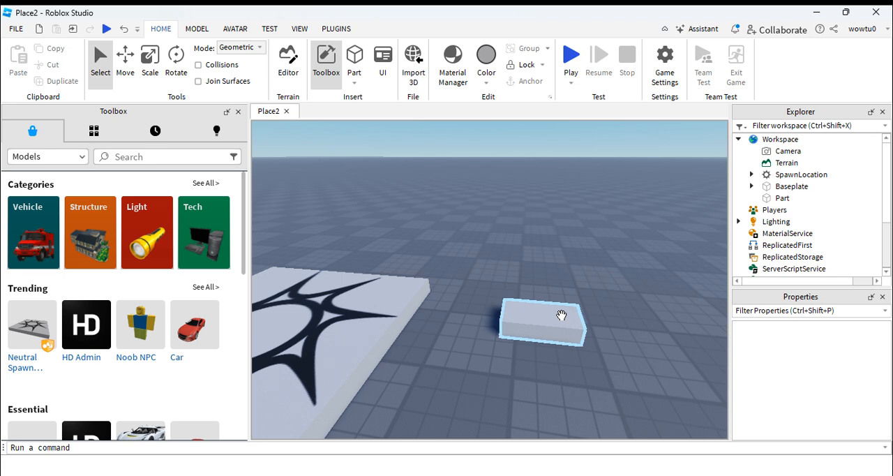
left_click(543, 322)
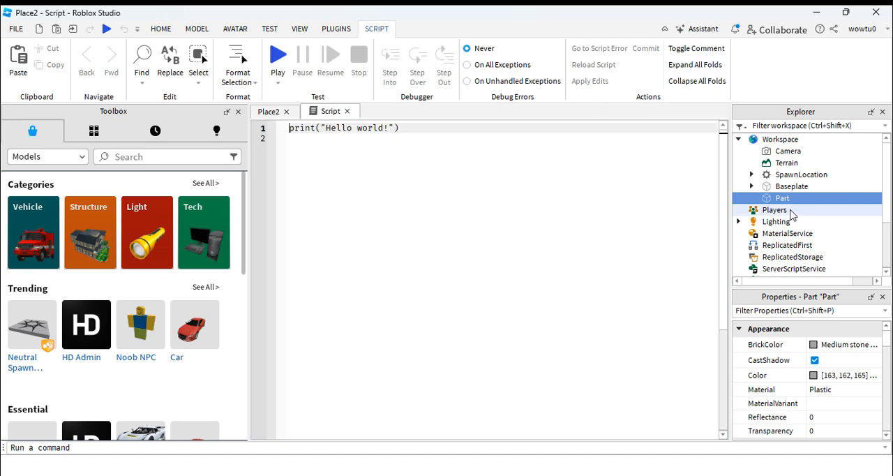
Add a Script named Chat under the Part and begin its first line with 'local'
left_click(781, 198)
type("Chat")
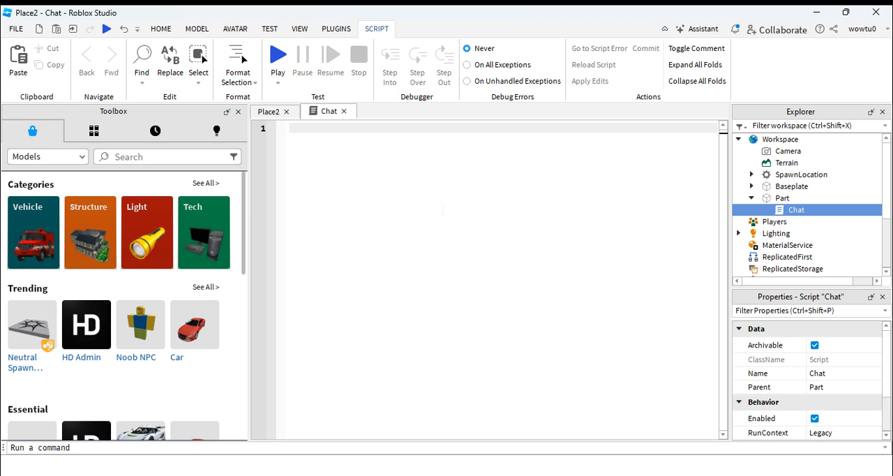
type("local")
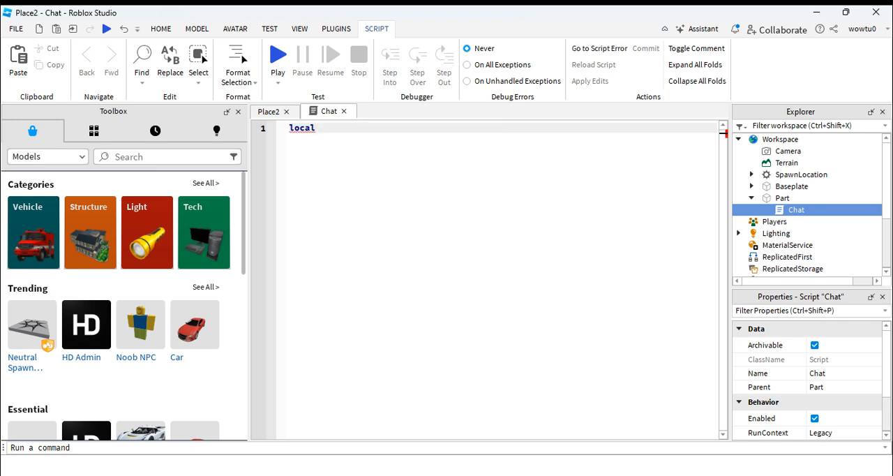
Write the line local part = game.Workspace.Part as the script's first statement
double_click(302, 129)
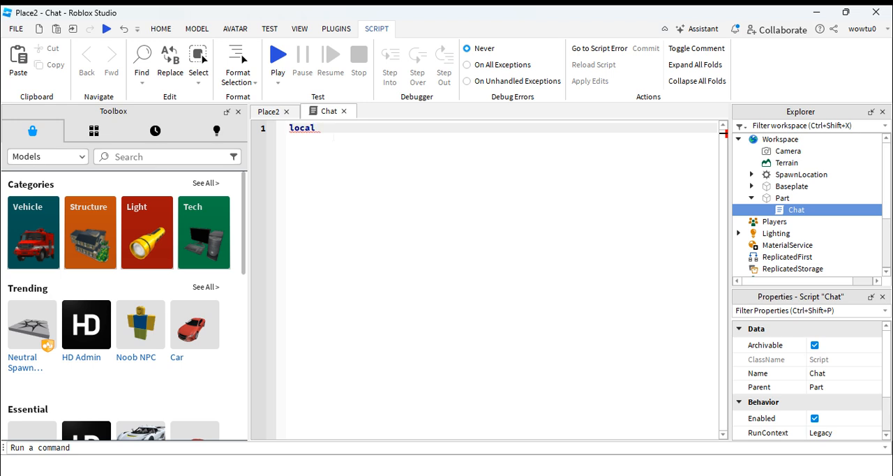
type("part")
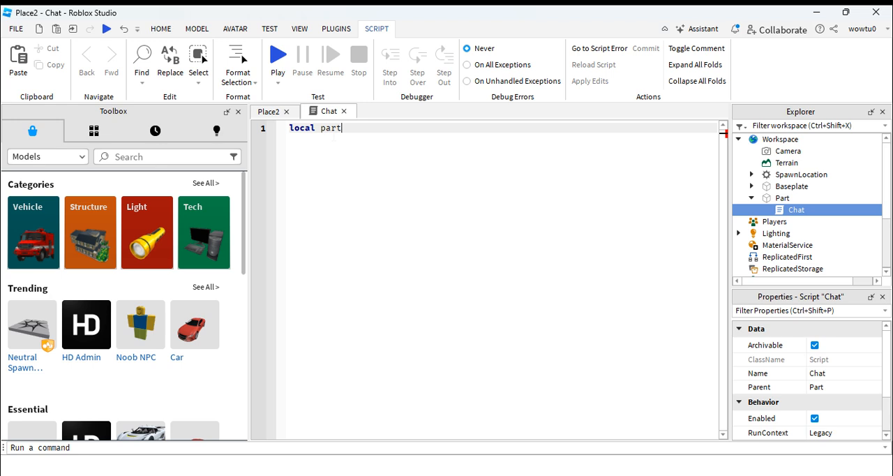
type("=")
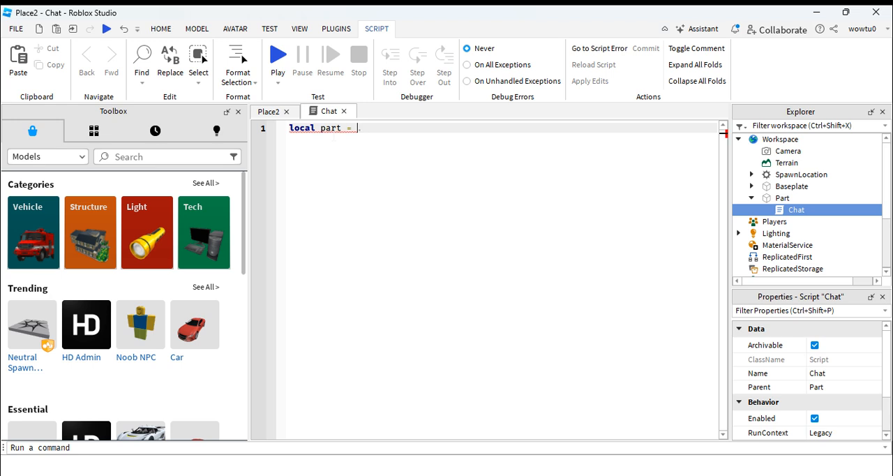
type("game")
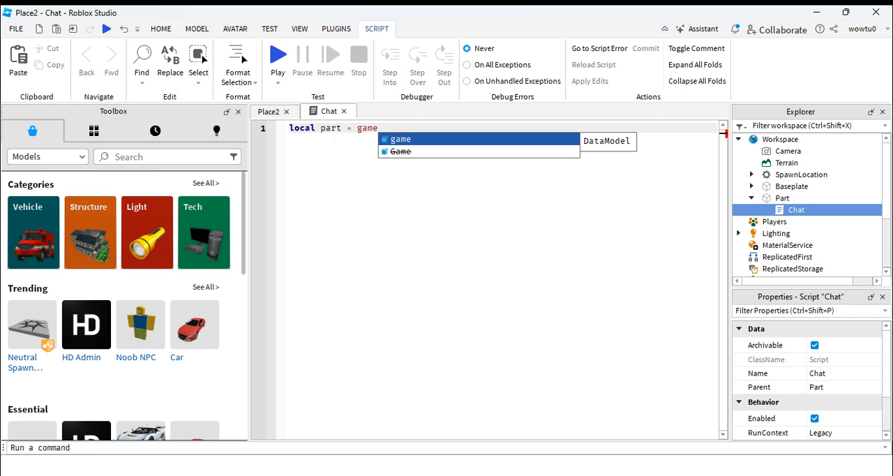
type(".Workspace")
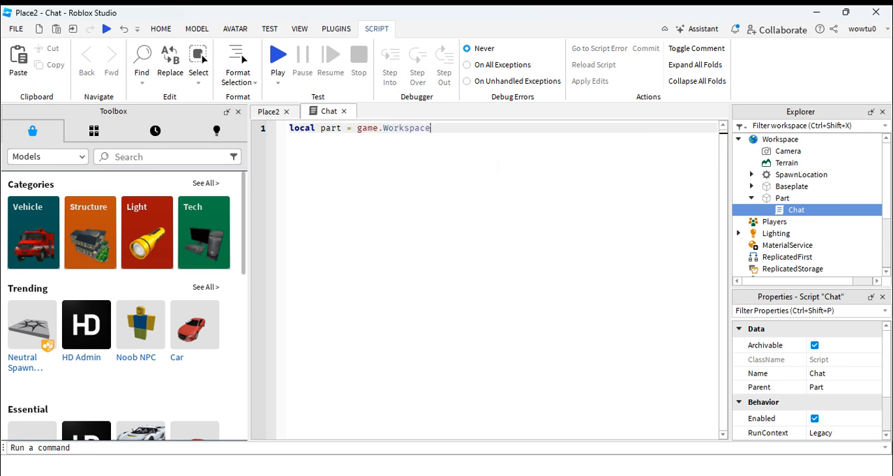
type(".")
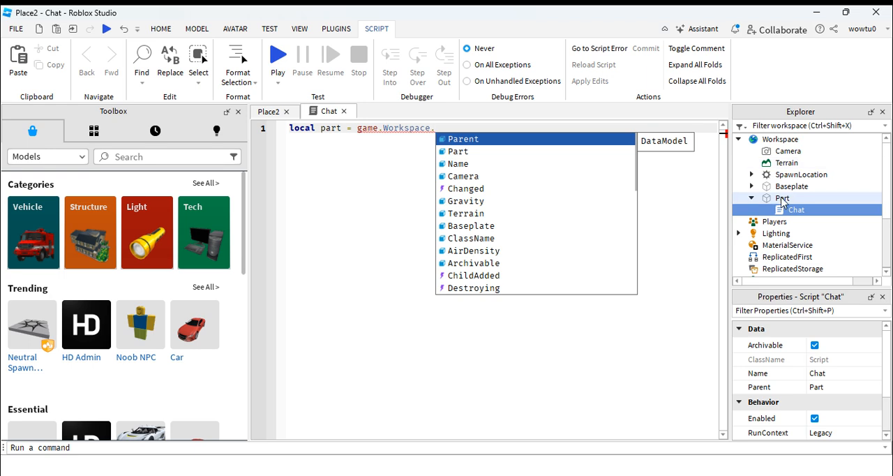
type("Part")
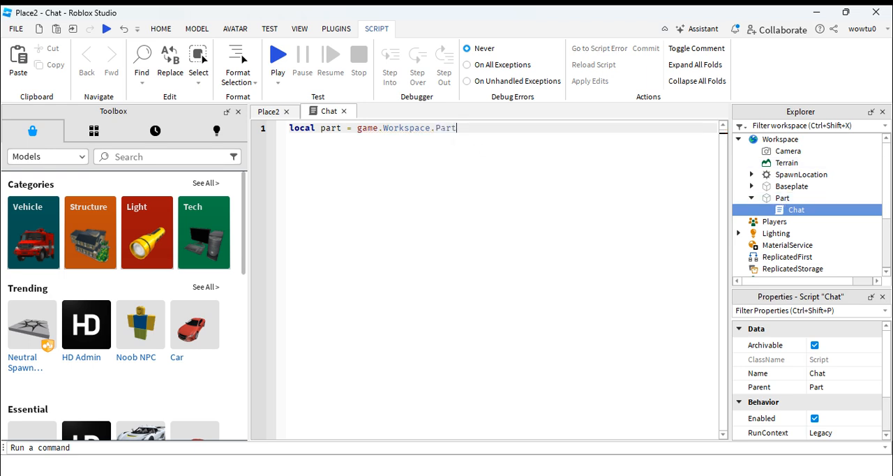
double_click(445, 129)
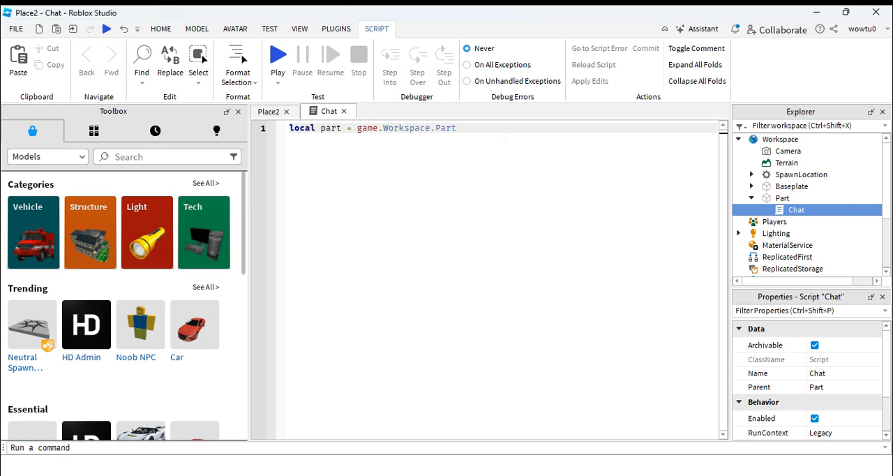
Add the line game:GetService("Chat"):Chat(part,"") with an empty message string
key("Enter")
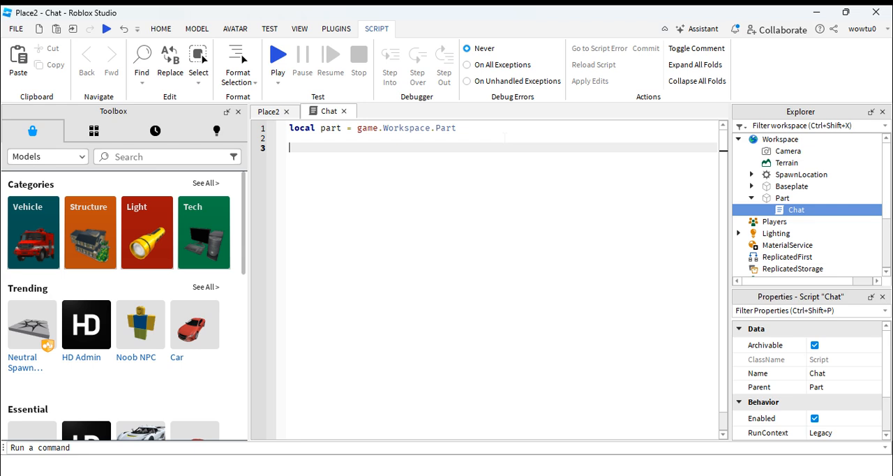
type("game")
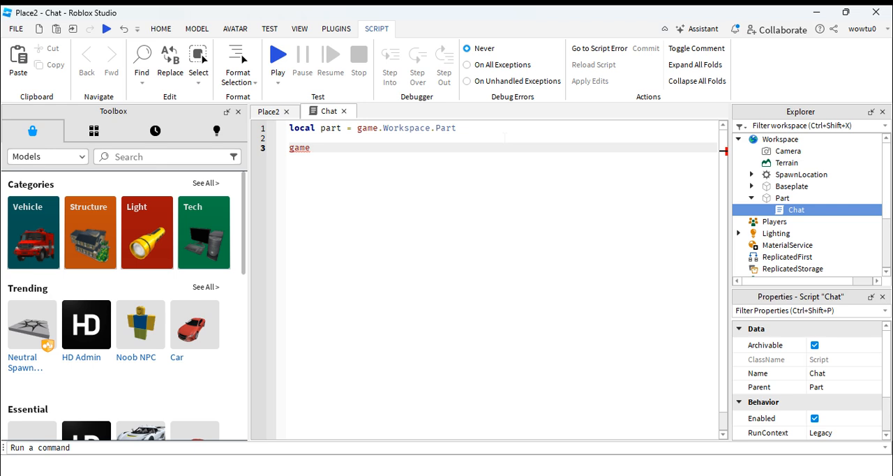
type(":GetService()")
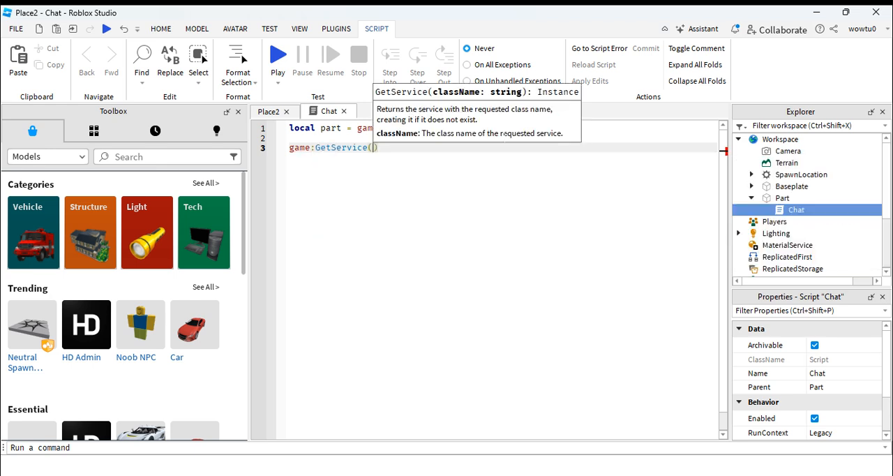
type("\"\"")
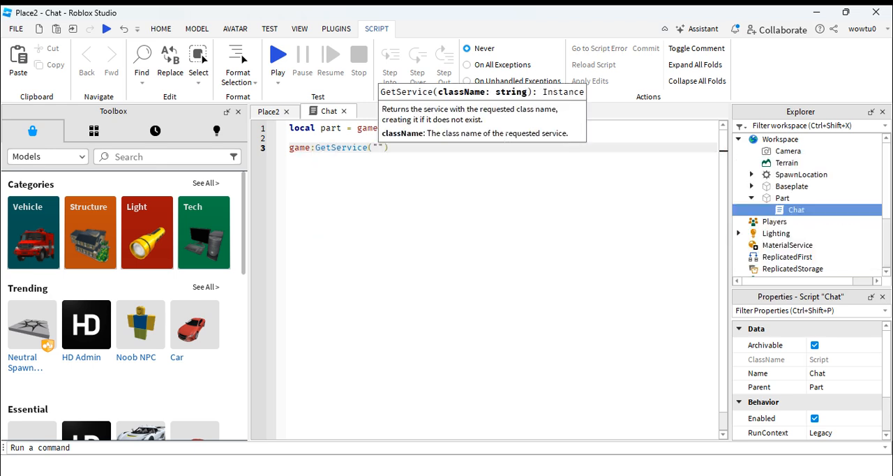
type("ch")
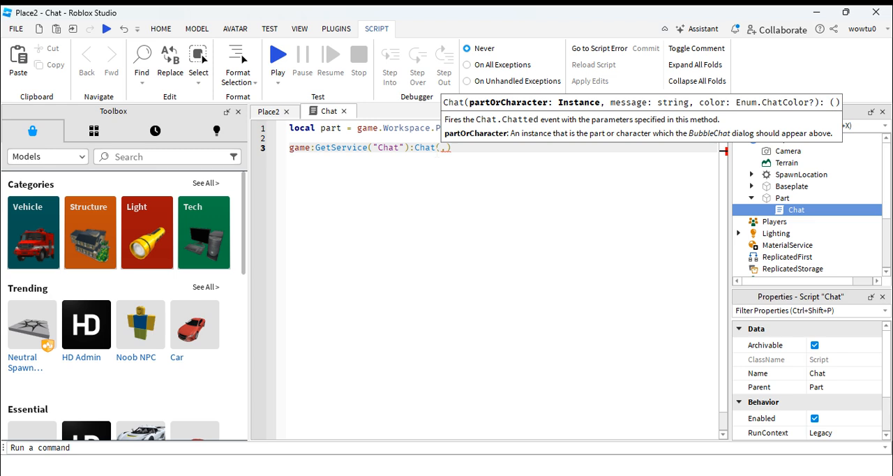
type("p")
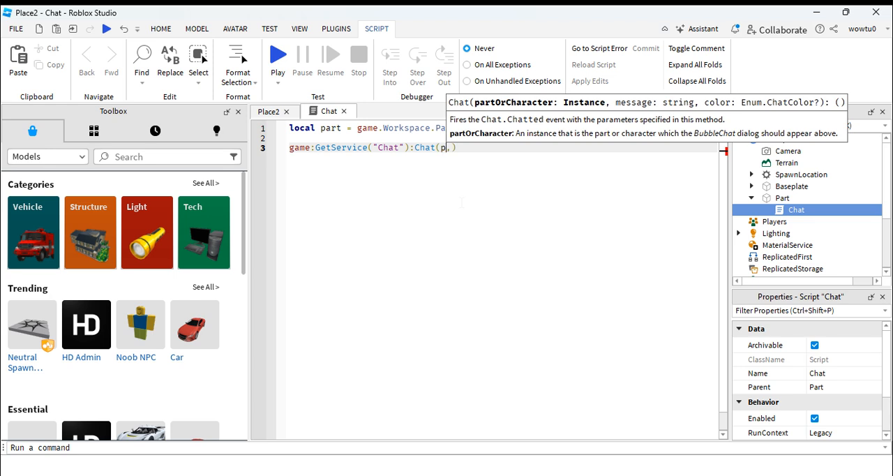
type("art,")
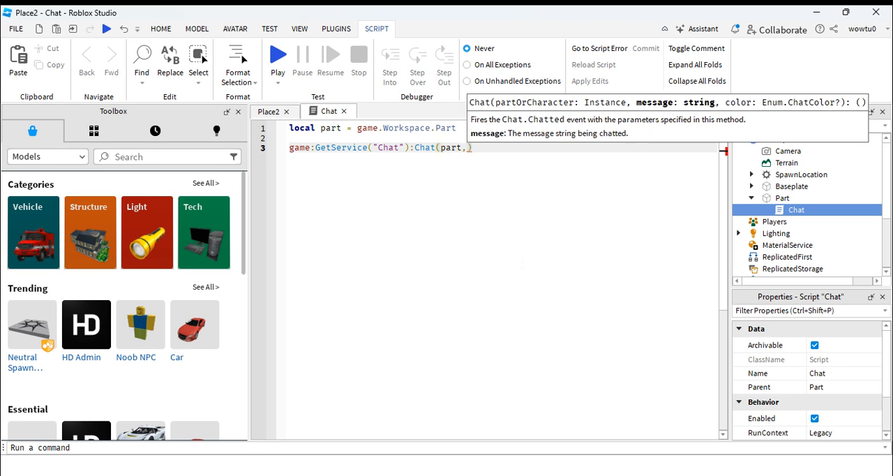
type("\"d\"")
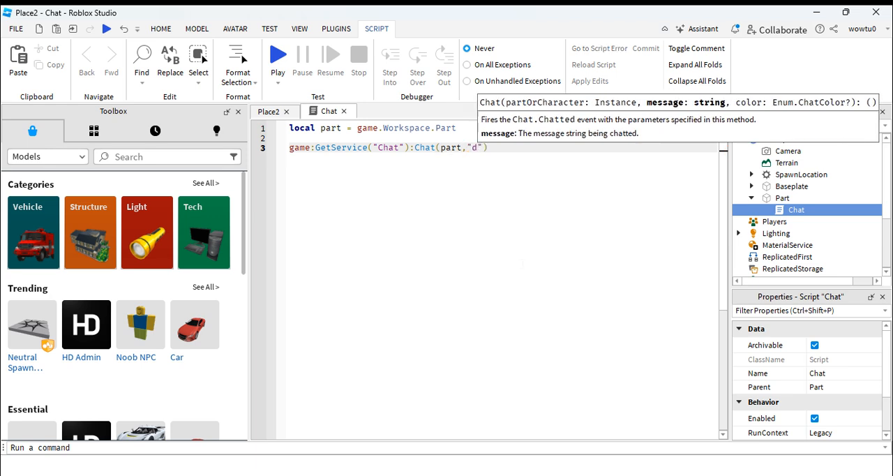
type("dddddddddd")
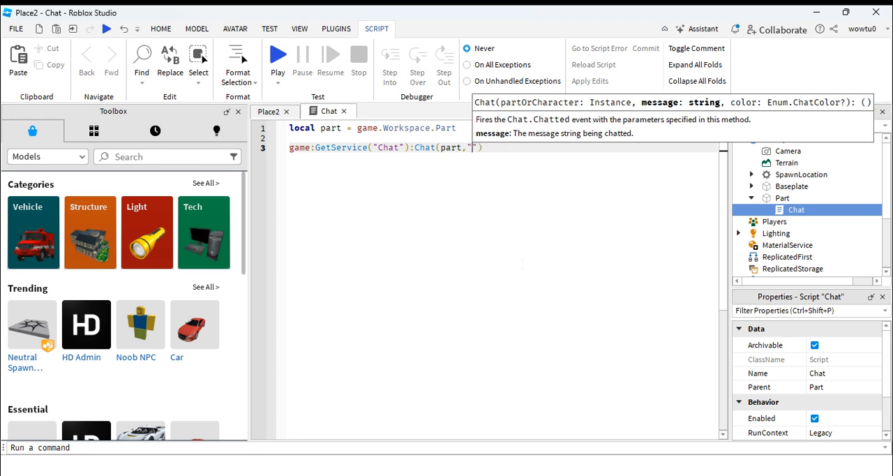
Fill in five chat messages from 'Hello!' to 'Yeah, this is a bit awkward..' separated by wait(3)
type("wai")
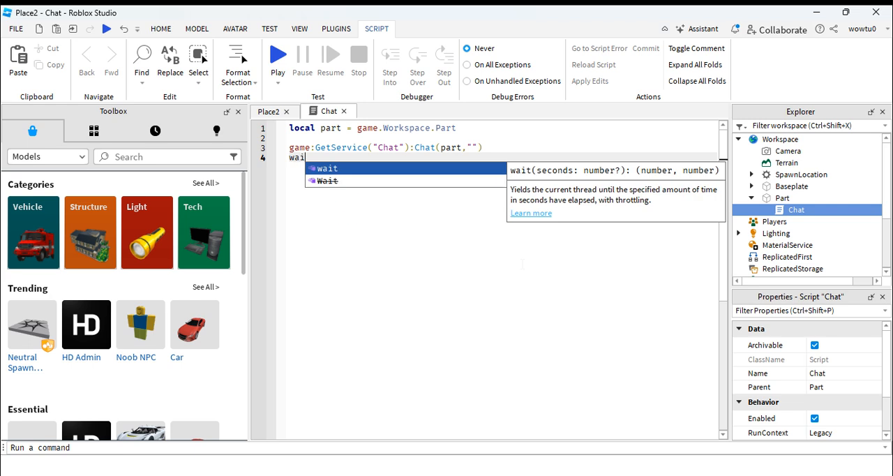
type("t(3)")
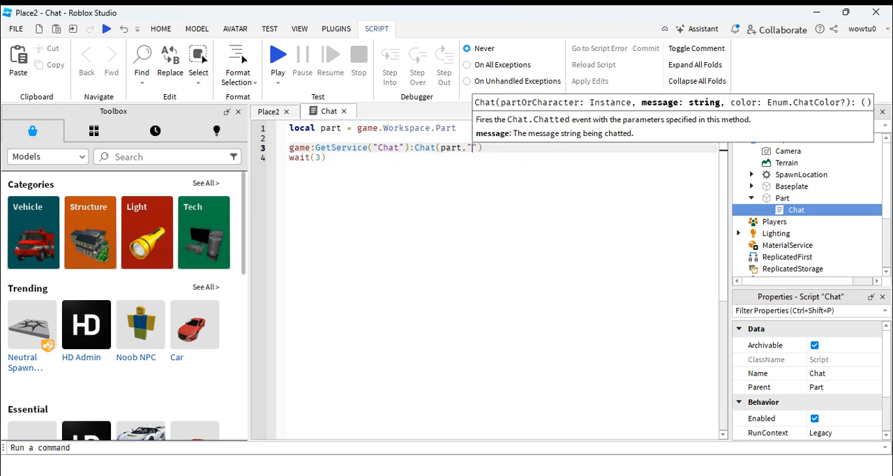
type("Hello!")
type("game:GetService(\"Chat\"):Chat(part,\"It's ")
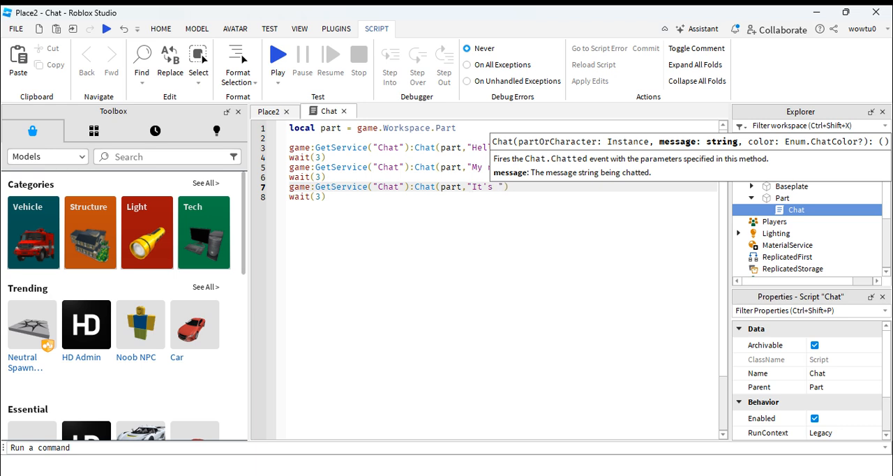
type("so cool chatting")
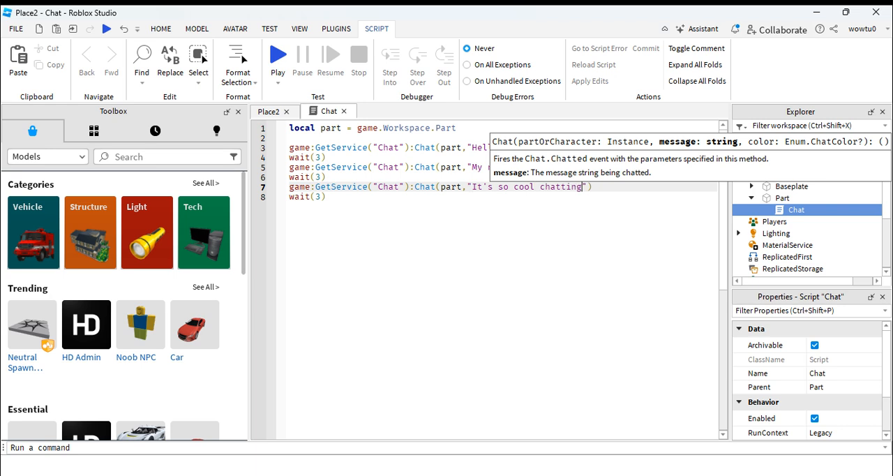
type("with you")
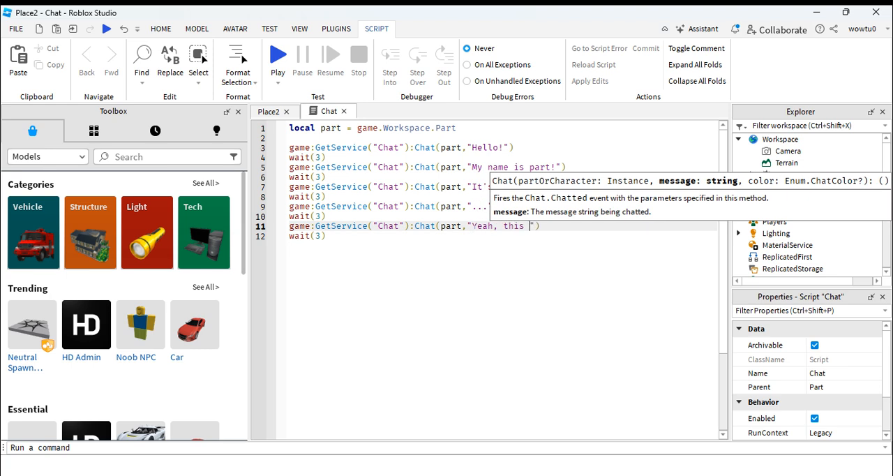
type("is a bit a")
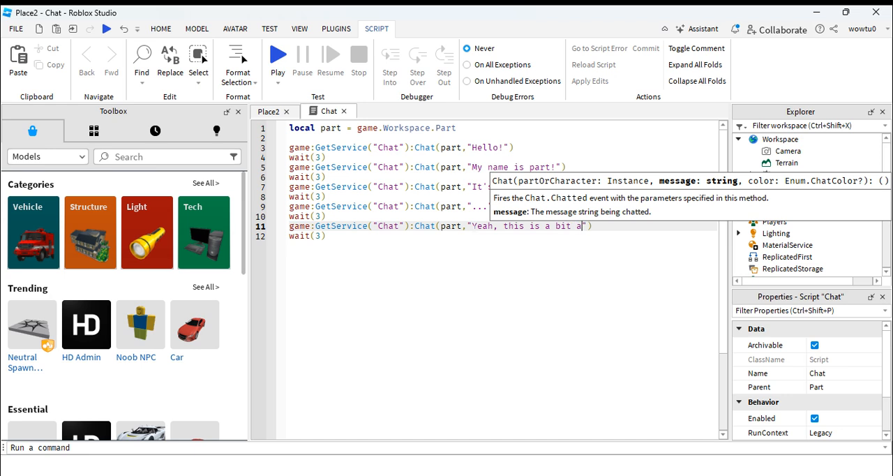
type("wkward..")
type("wait(9)")
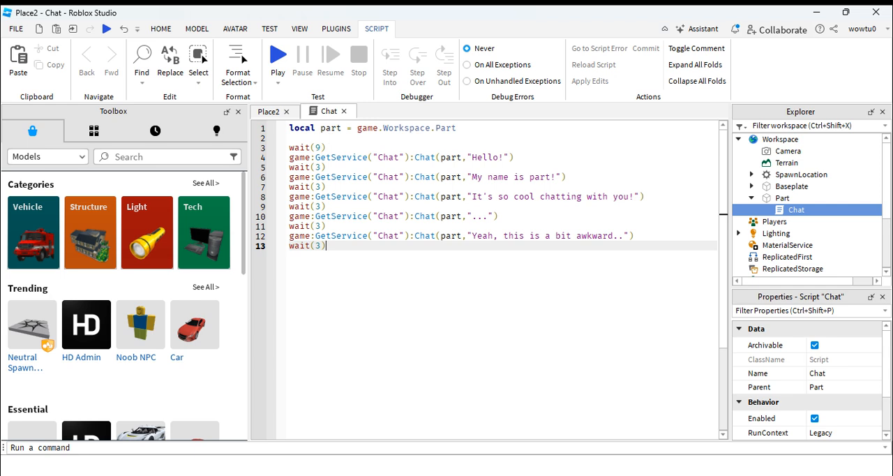
Add the initial wait before the first chat line and return to the Place2 3D scene
left_click(160, 28)
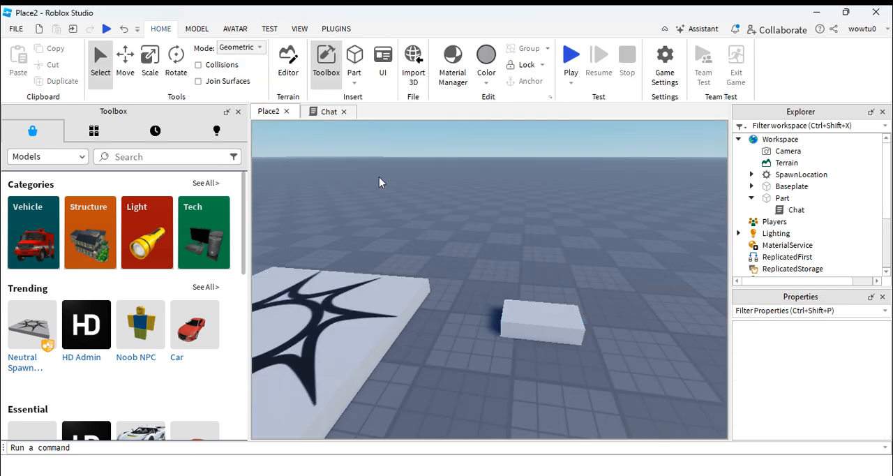
left_click(328, 112)
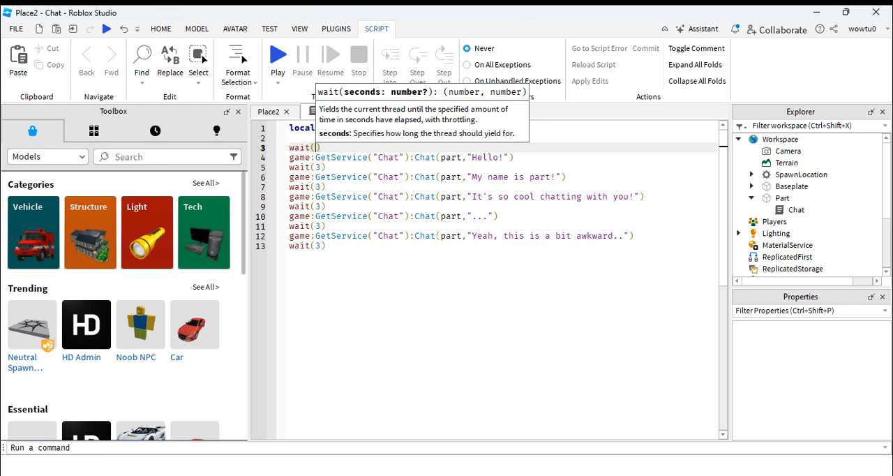
left_click(161, 28)
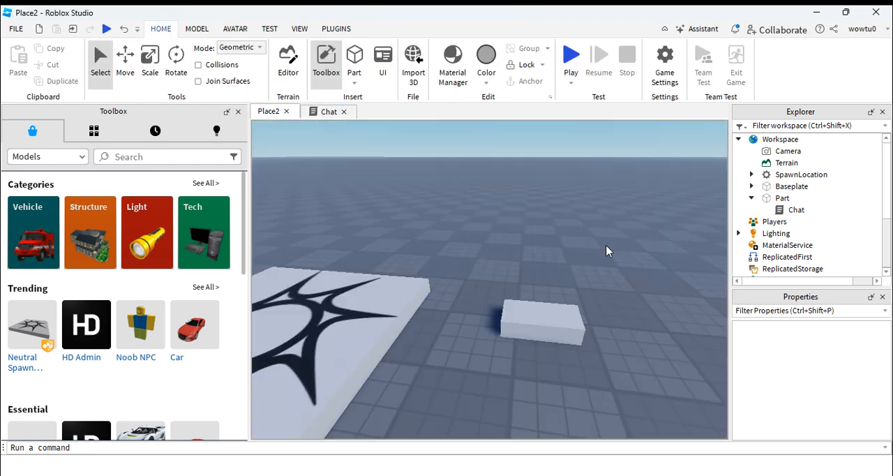
left_click(542, 322)
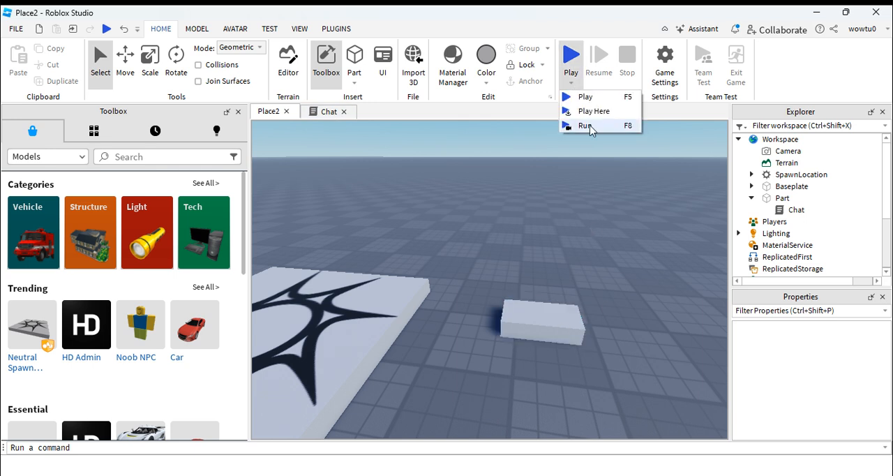
mouse_move(598, 127)
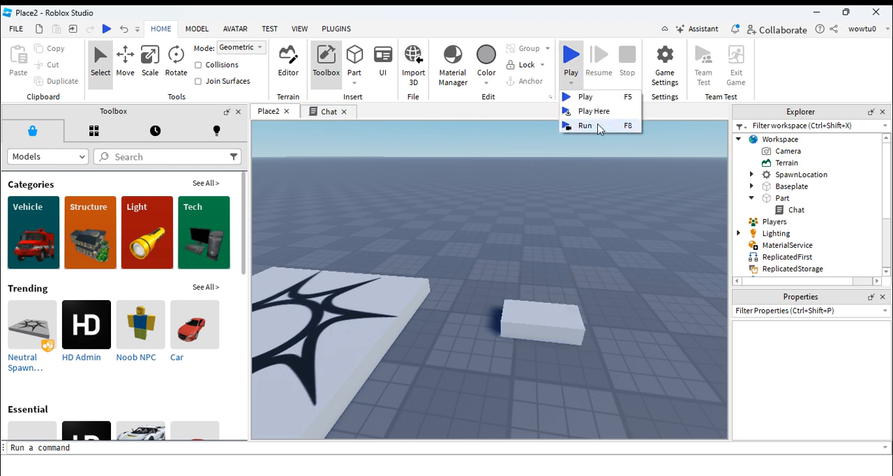
Run the place without a player (F8), watch the part's chat bubbles, then stop
left_click(585, 126)
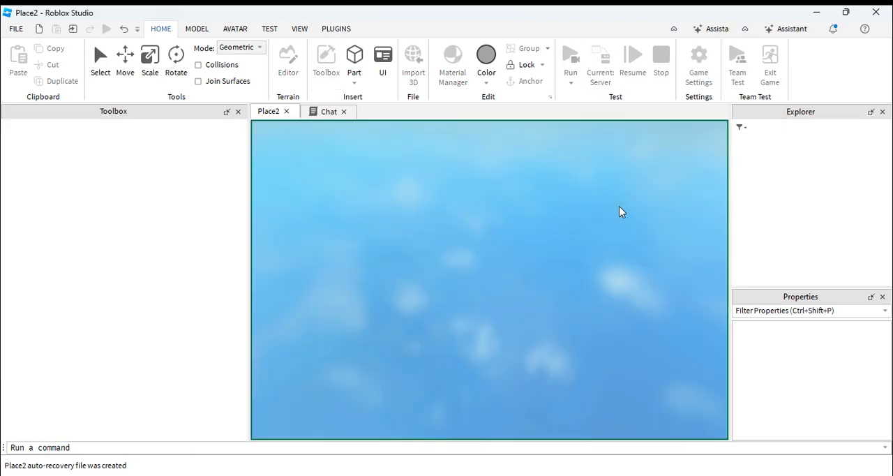
left_click(571, 55)
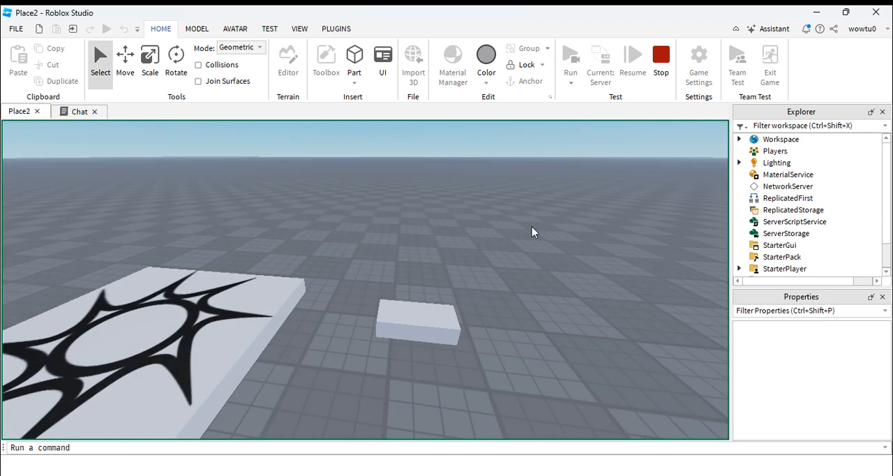
left_click(417, 322)
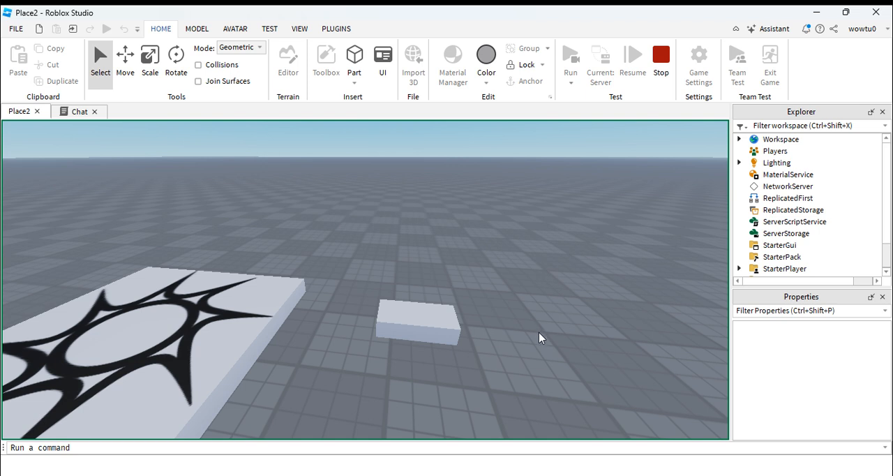
mouse_move(492, 315)
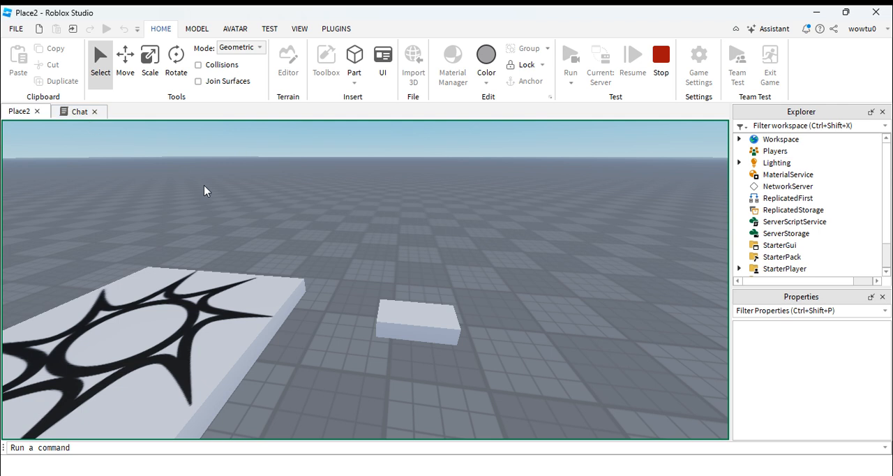
left_click(78, 112)
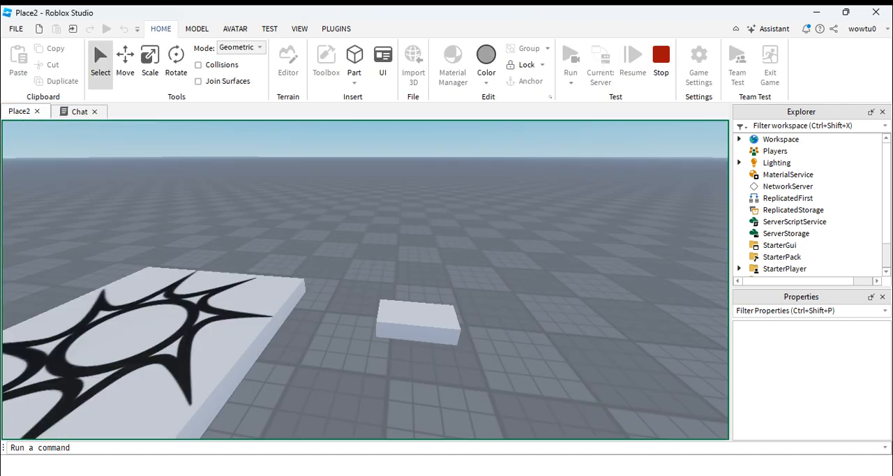
left_click(326, 58)
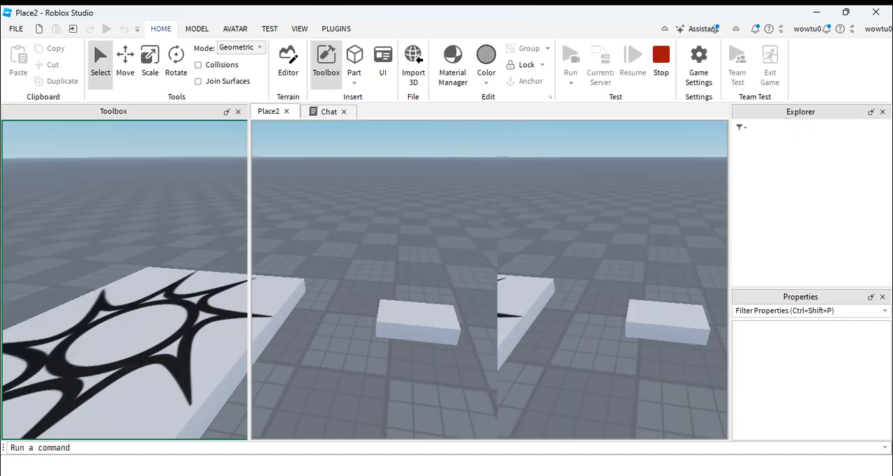
Play the place as a player (F5), watch the chat bubbles, then stop the test
left_click(571, 72)
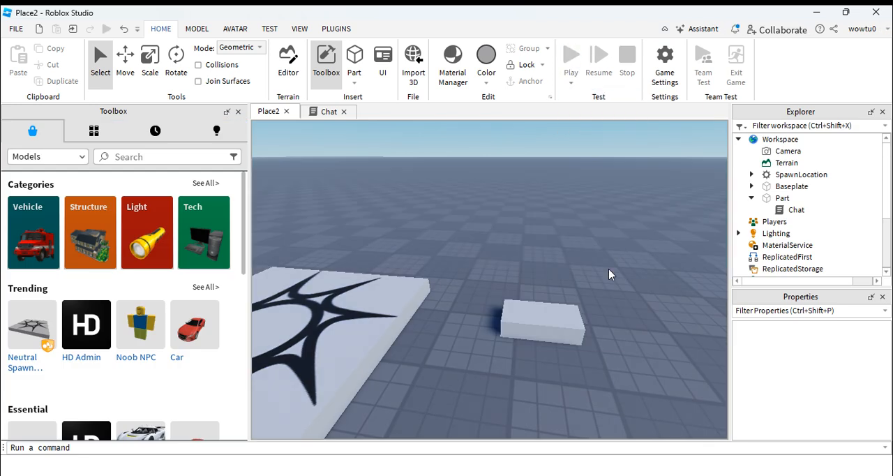
left_click(569, 54)
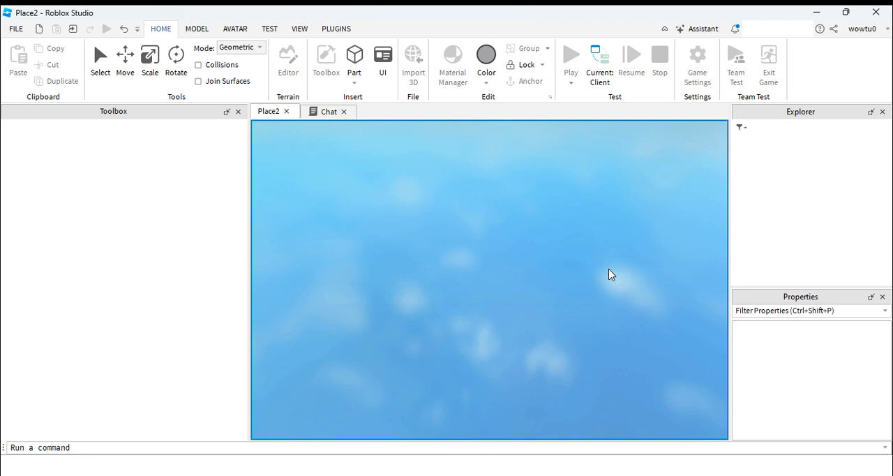
left_click(569, 58)
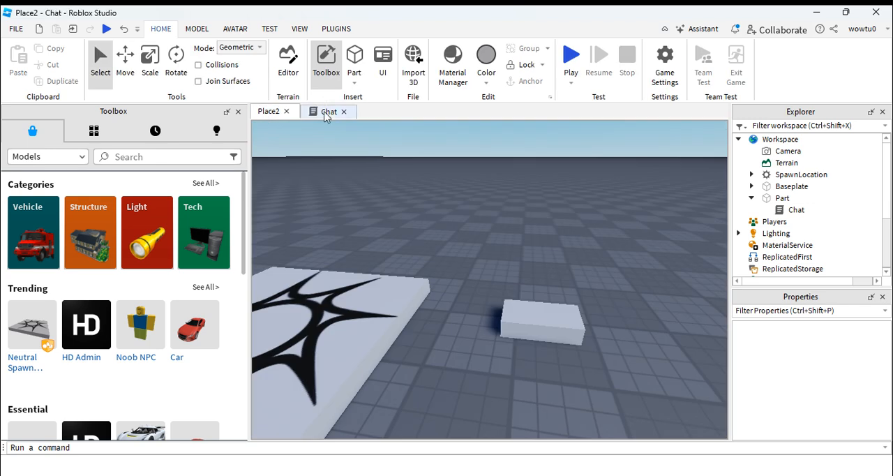
left_click(328, 112)
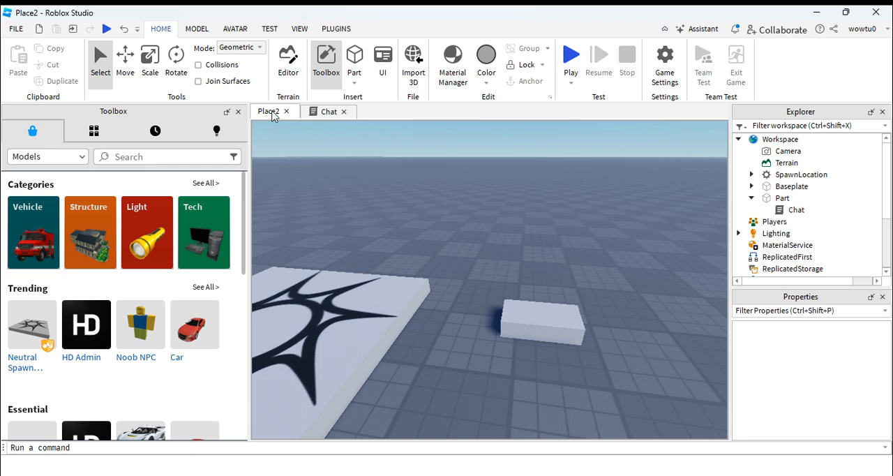
mouse_move(402, 218)
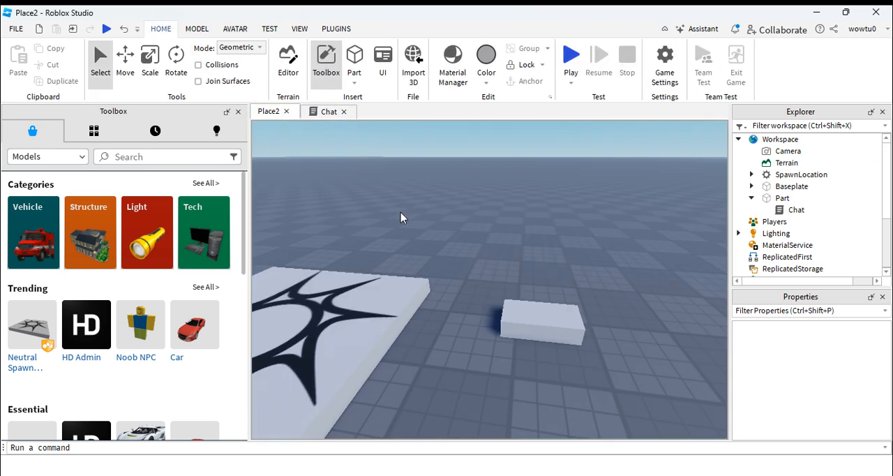
left_click(328, 111)
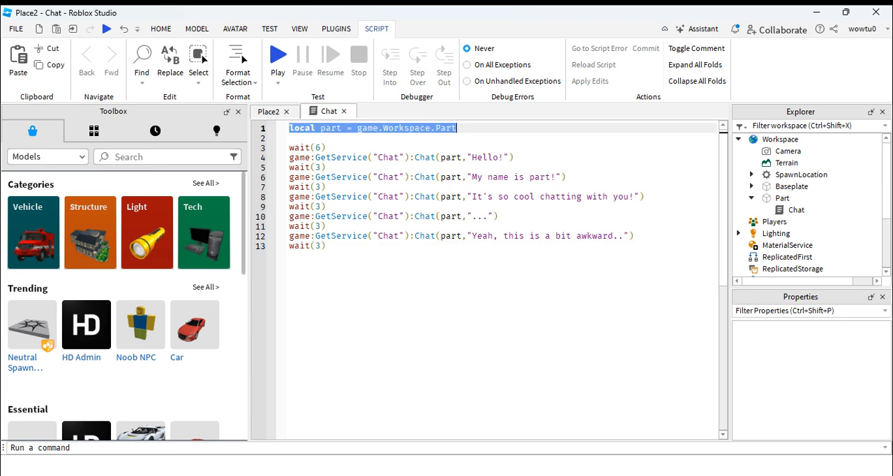
left_click(160, 28)
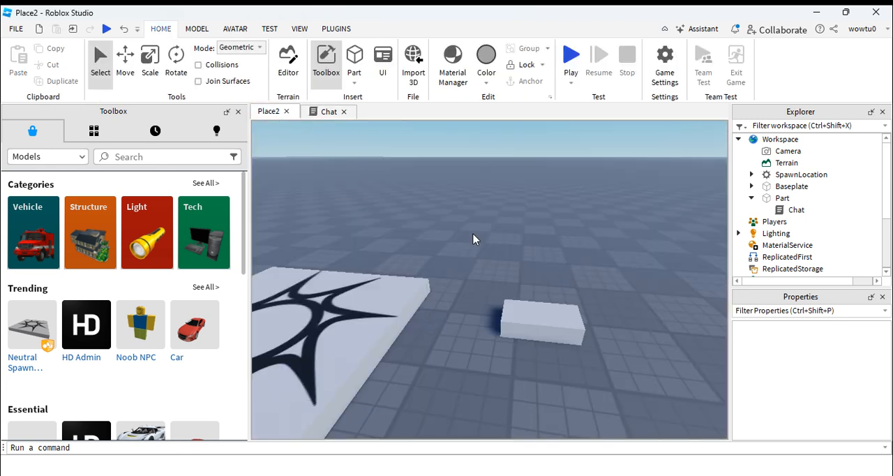